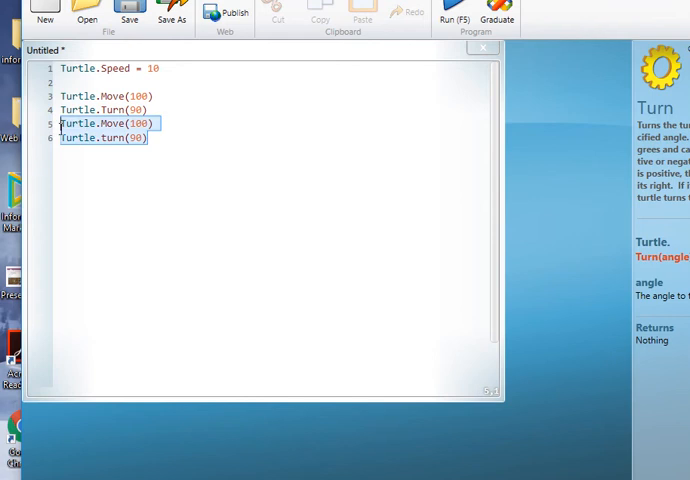
Step: Paste another Move(100)/Turn(90) pair below, then place the cursor on blank line 2
{"action": "left_click", "coordinate": [170, 138]}
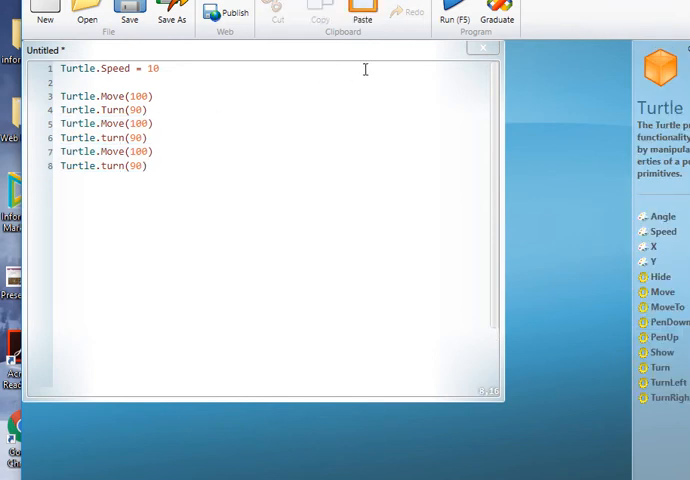
{"action": "left_click", "coordinate": [452, 12]}
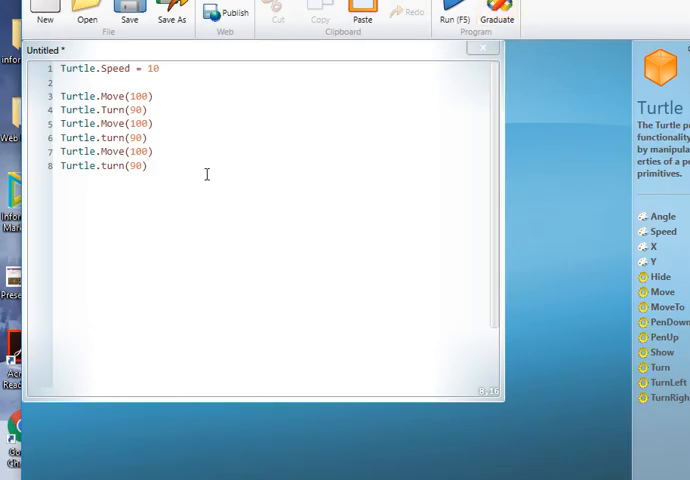
{"action": "mouse_move", "coordinate": [162, 174]}
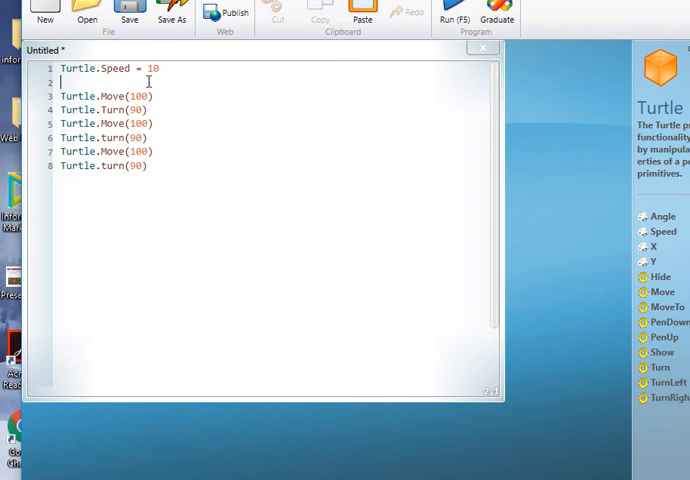
Step: Write 'For count = 1 To 4' on line 2 above the first move-and-turn pair
{"action": "type", "text": "For"}
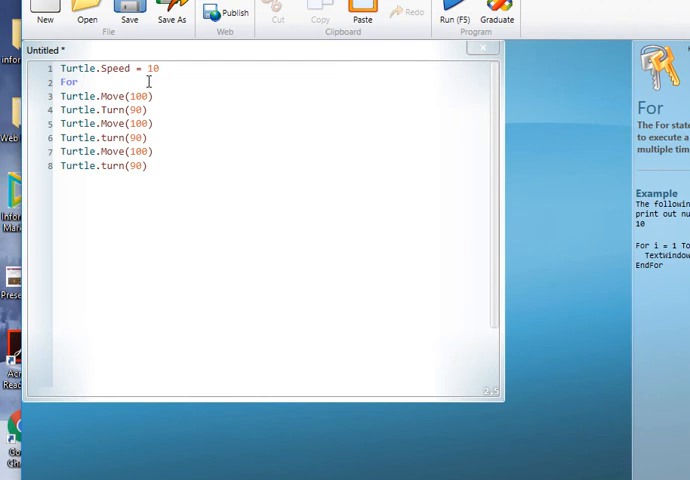
{"action": "type", "text": "count"}
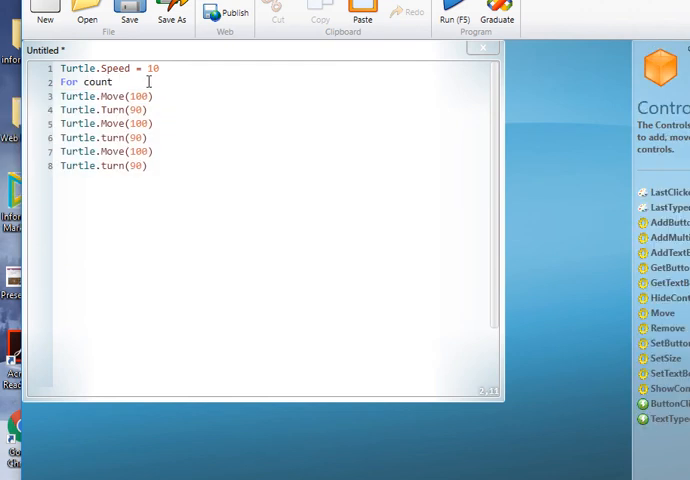
{"action": "type", "text": "= 1"}
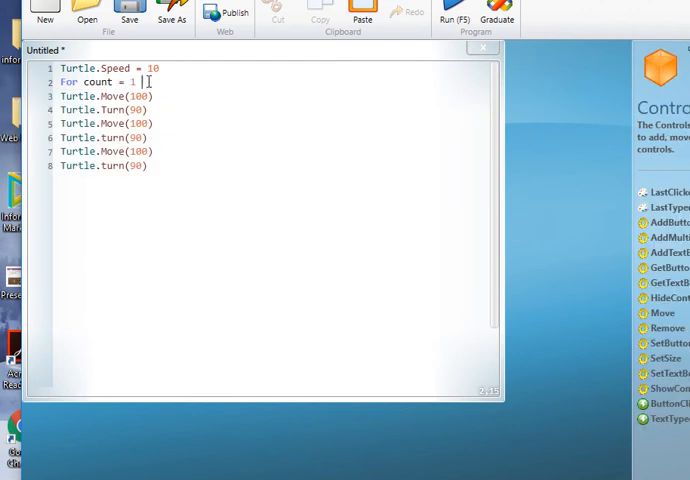
{"action": "type", "text": "To 4"}
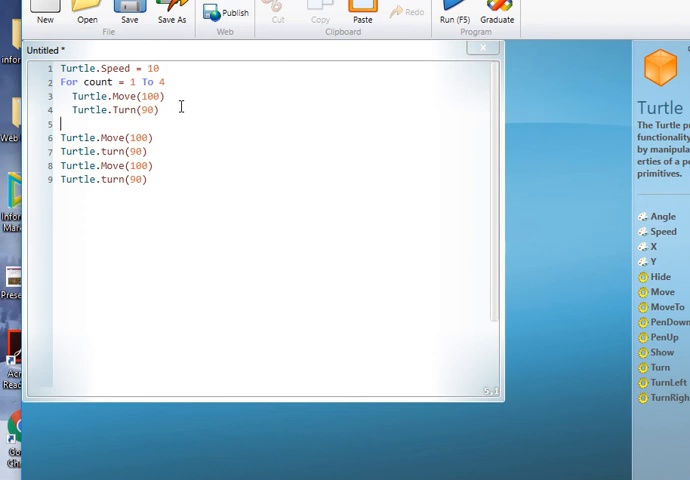
Step: Add 'EndFor' on line 5 and select the four leftover Move/Turn lines for removal
{"action": "type", "text": "EndFor"}
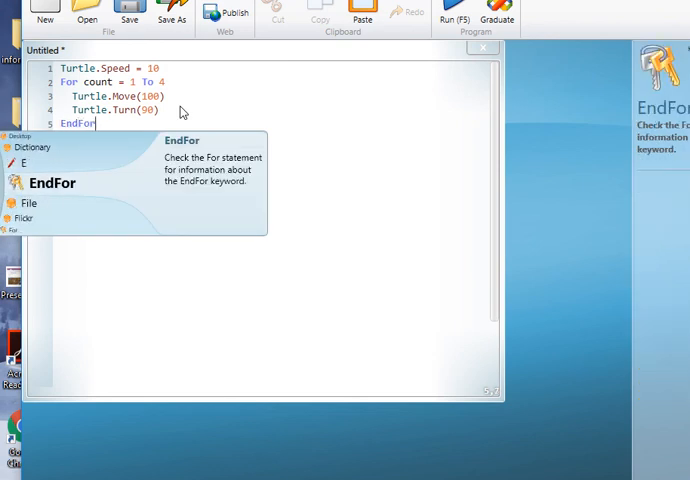
{"action": "mouse_move", "coordinate": [124, 144]}
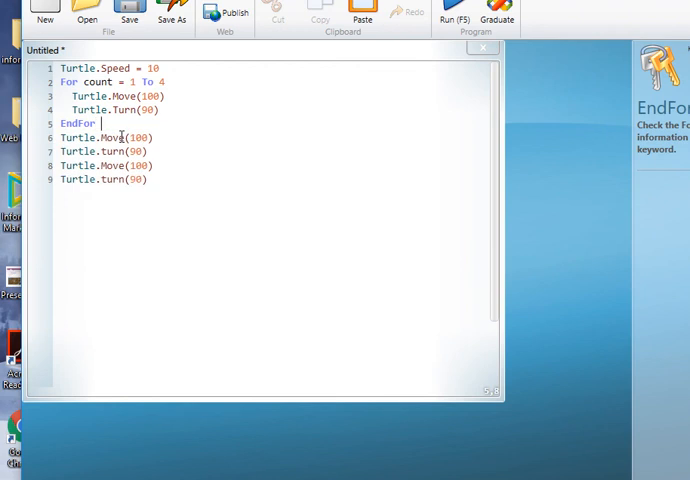
{"action": "left_click_drag", "start_coordinate": [60, 136], "coordinate": [148, 180]}
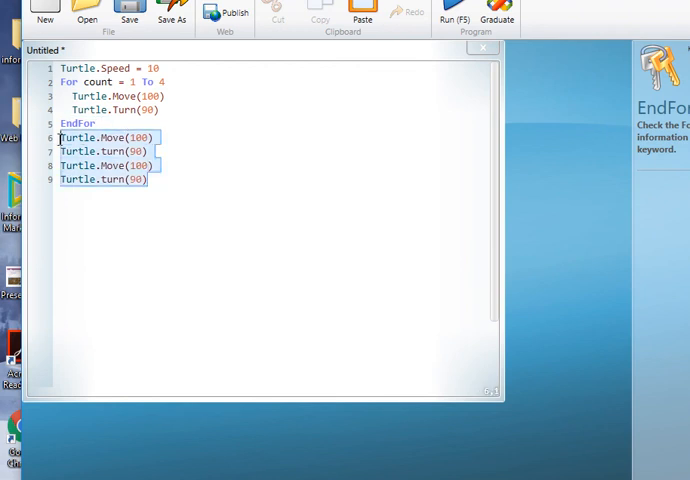